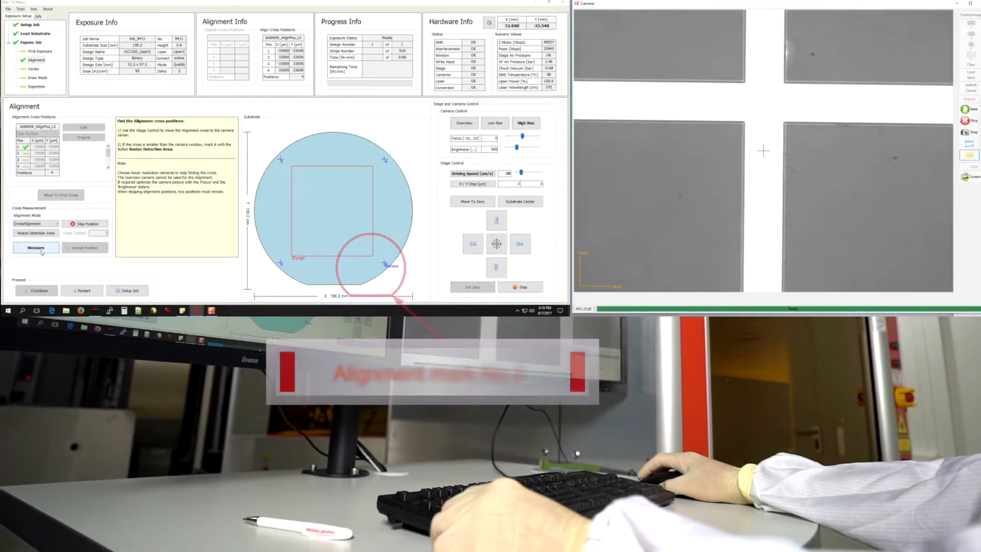
Measure and accept the cross positions of alignment marks 2 and 3.
{"action": "left_click", "coordinate": [35, 247]}
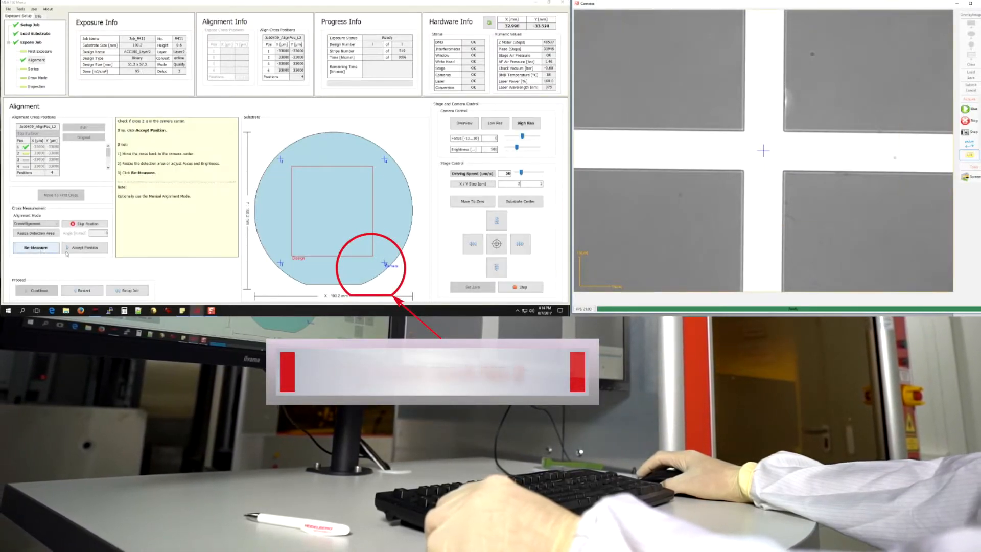
{"action": "left_click", "coordinate": [36, 247]}
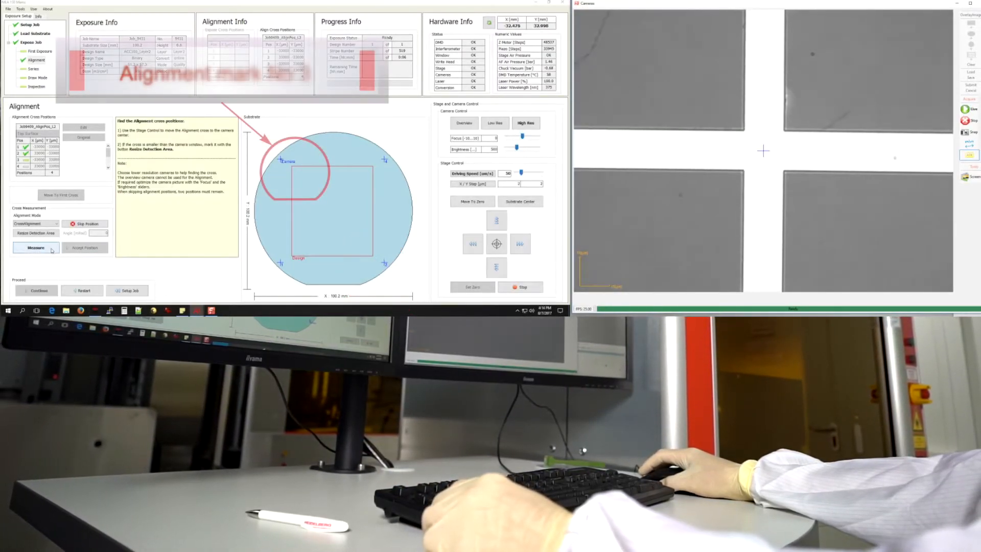
{"action": "left_click", "coordinate": [36, 247]}
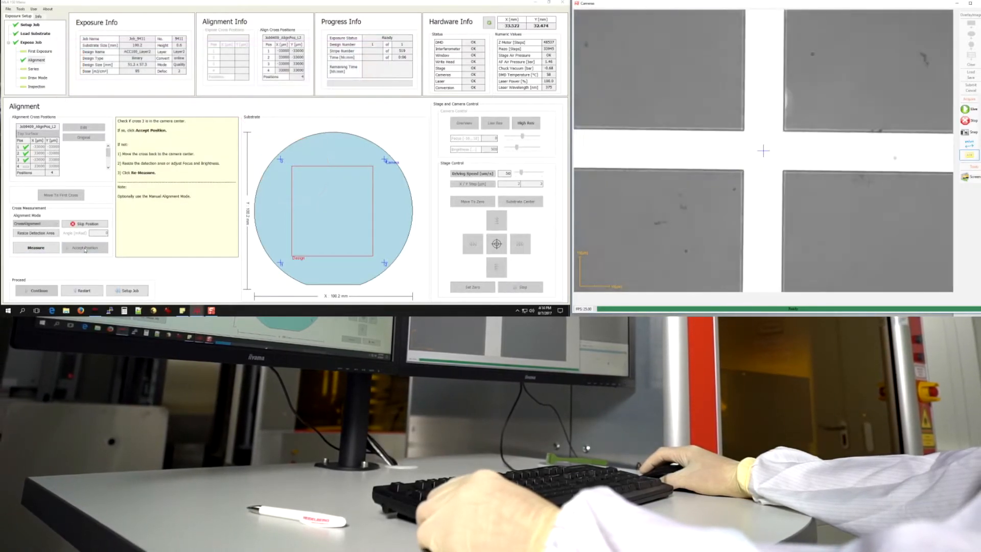
{"action": "left_click", "coordinate": [36, 247]}
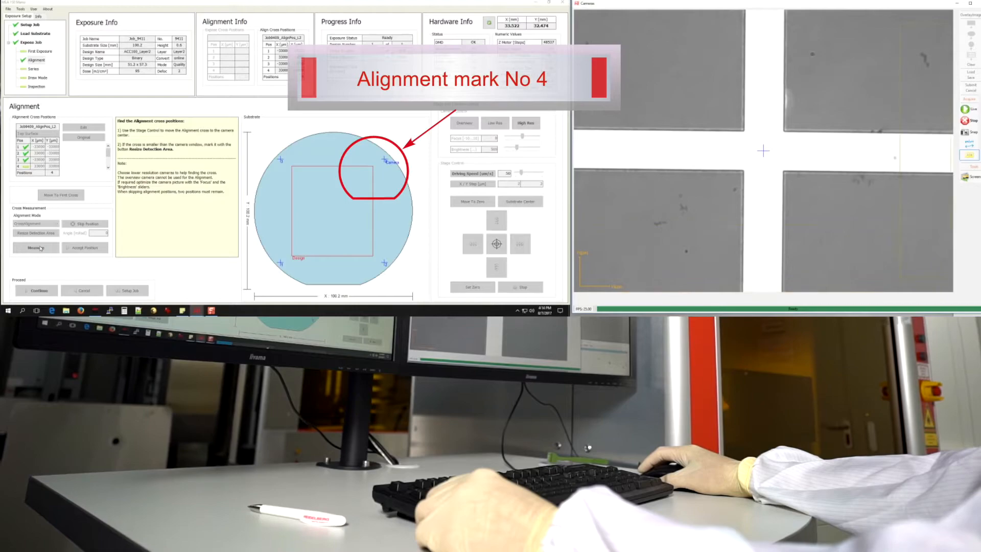